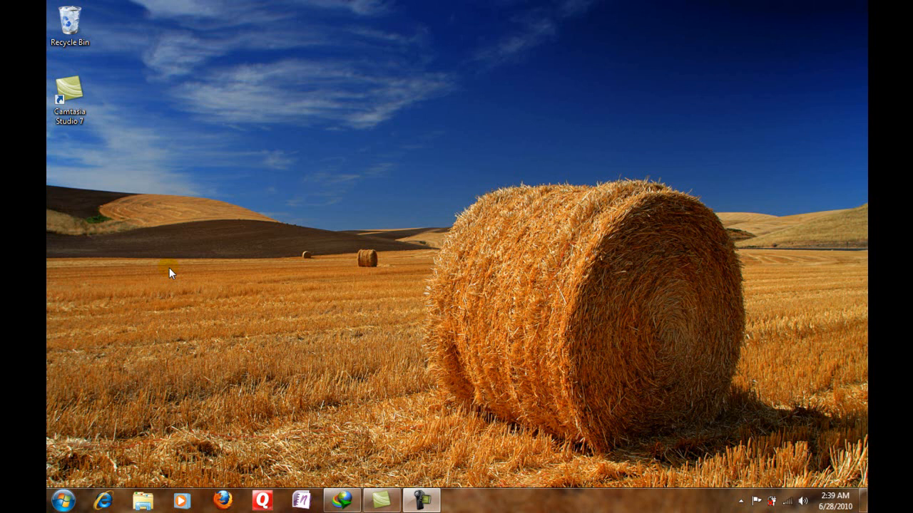
mouse_move(232, 355)
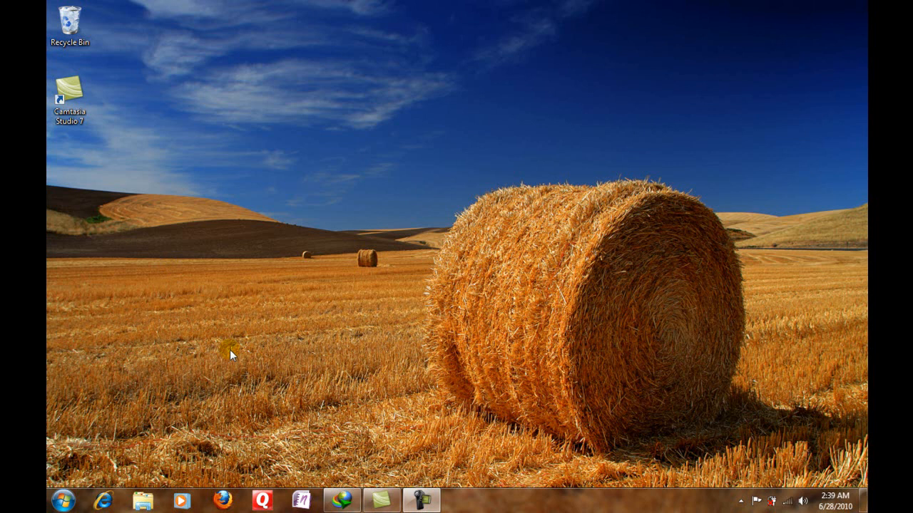
mouse_move(93, 435)
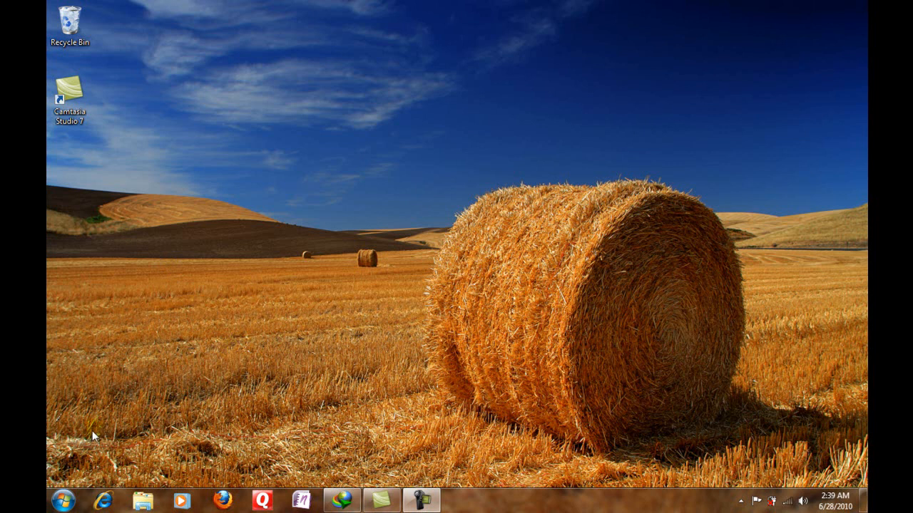
mouse_move(239, 379)
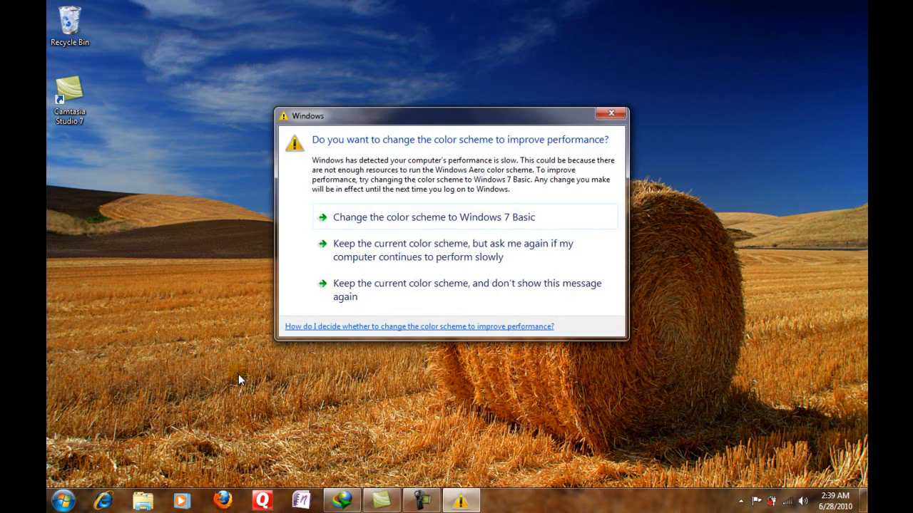
mouse_move(465, 244)
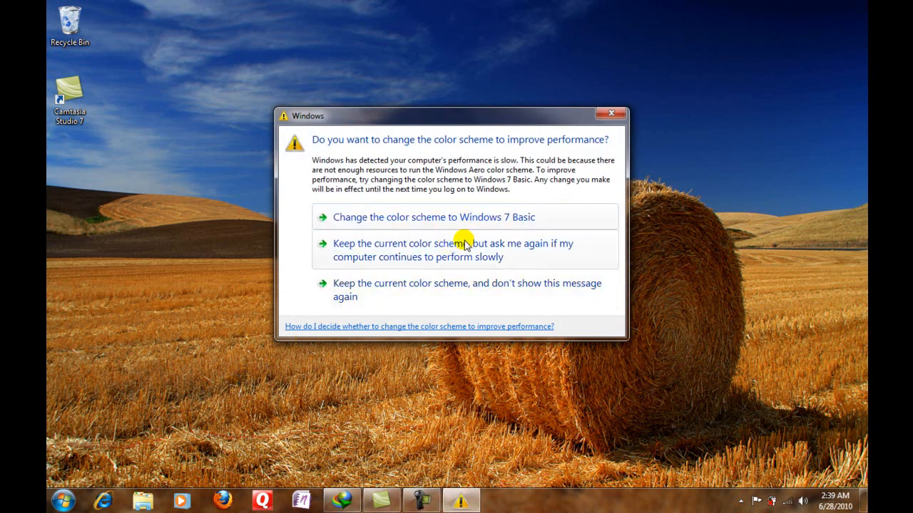
mouse_move(462, 290)
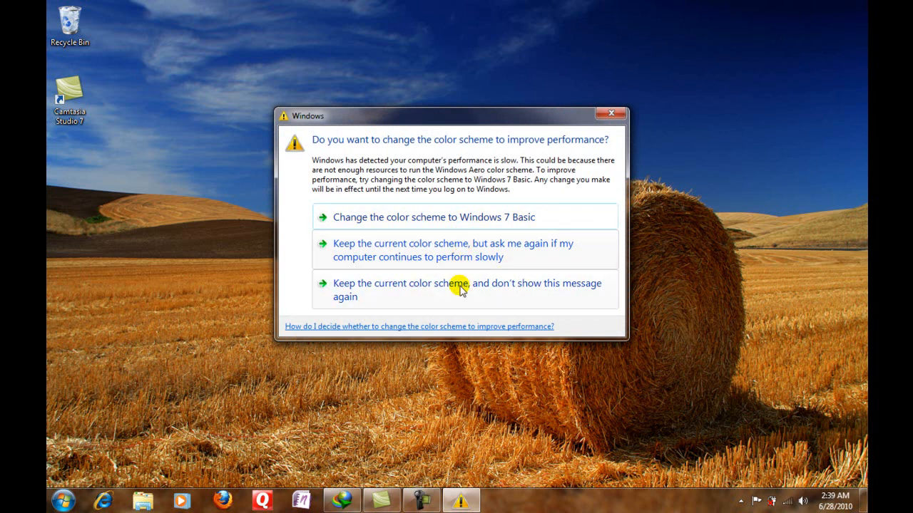
Keep the current colour scheme and turn off the slow-performance message
click(467, 284)
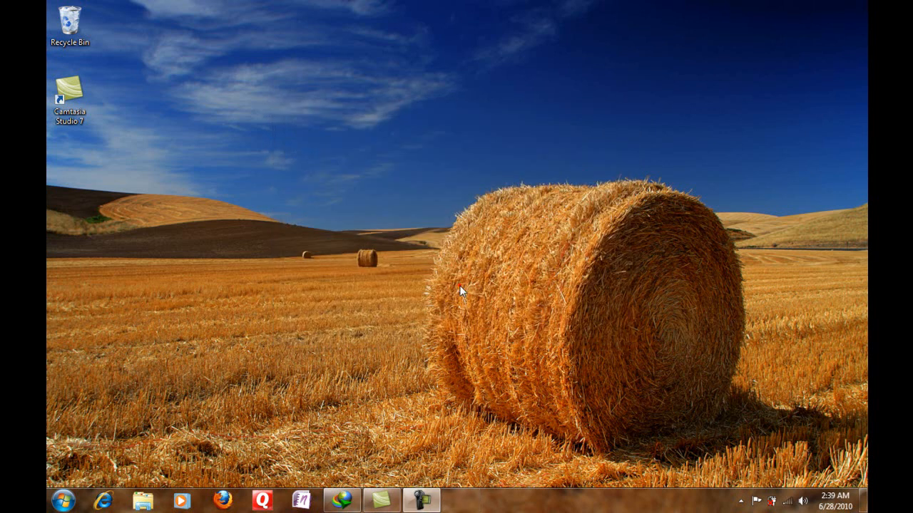
mouse_move(245, 298)
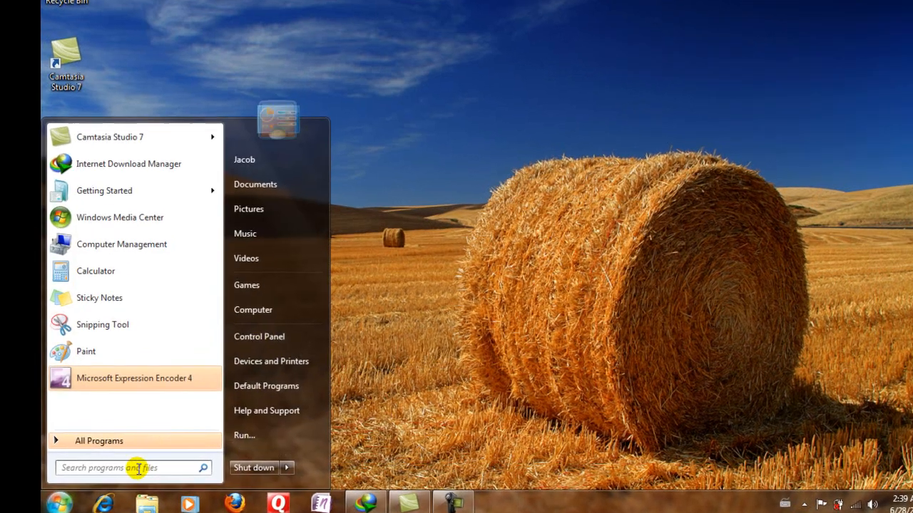
text(fo)
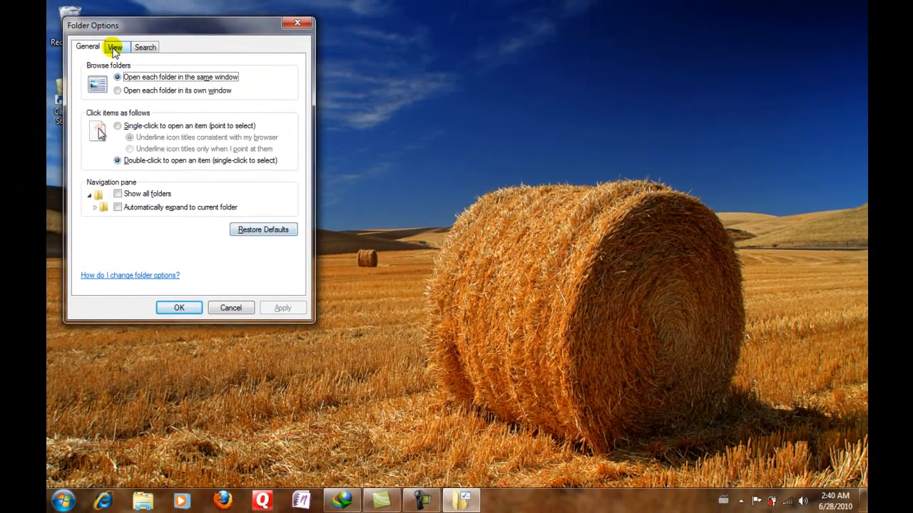
click(115, 47)
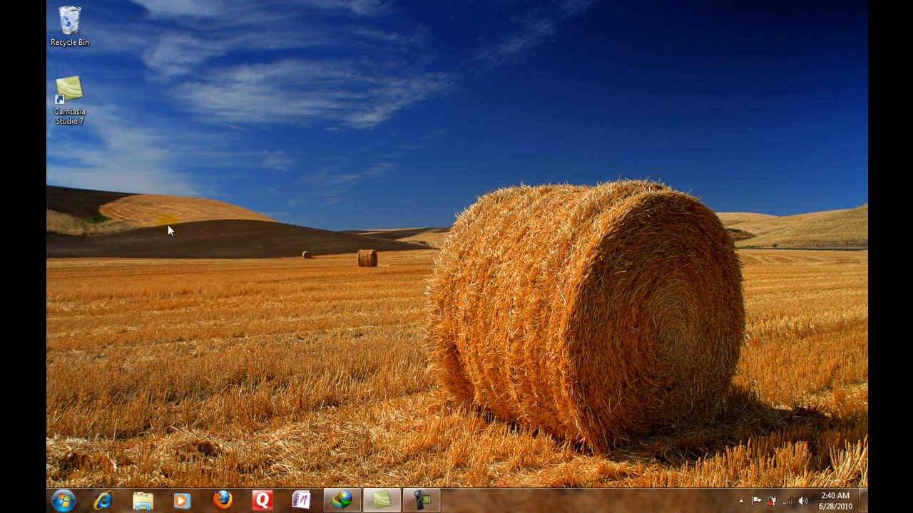
Create a blank text document on the desktop and rename it 'New Text Document.nfo'
right_click(170, 230)
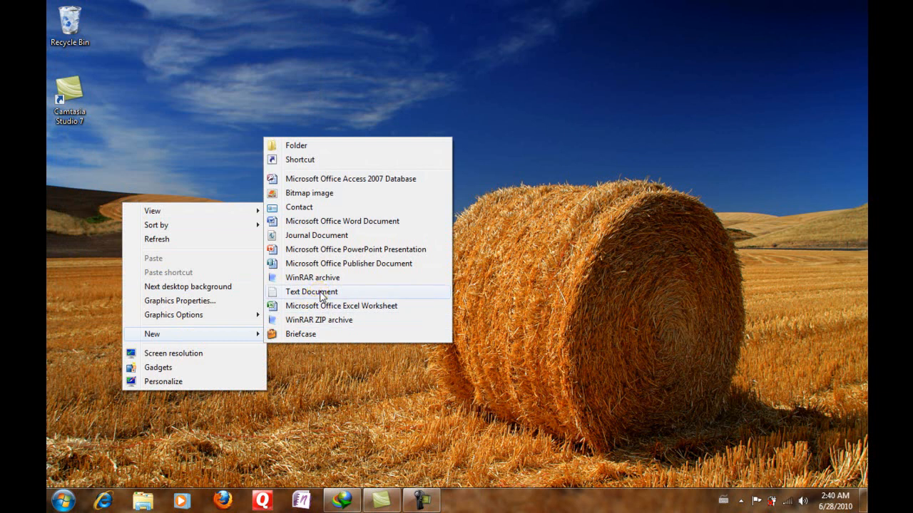
click(310, 291)
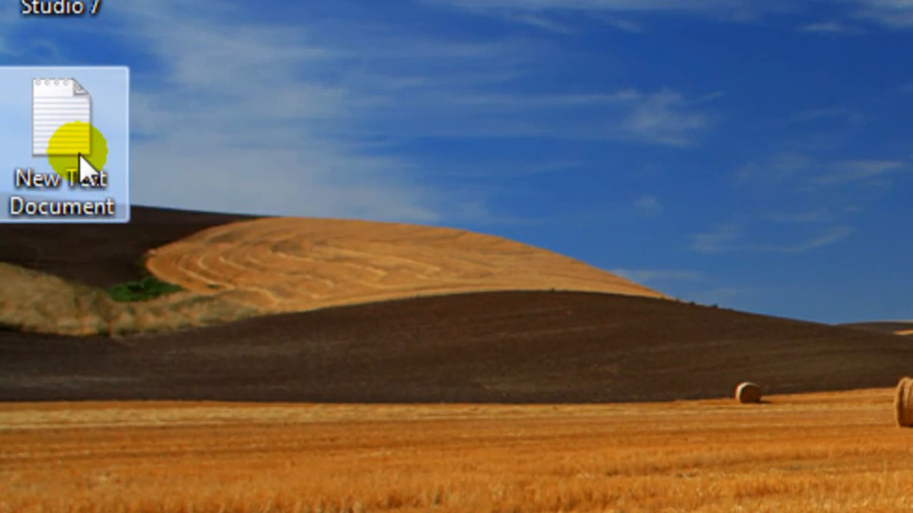
right_click(64, 143)
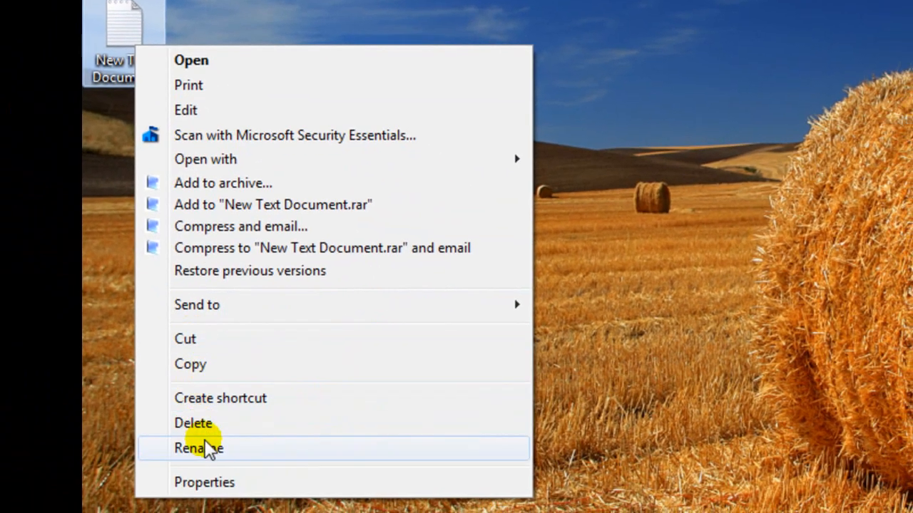
click(198, 448)
text(.nfo)
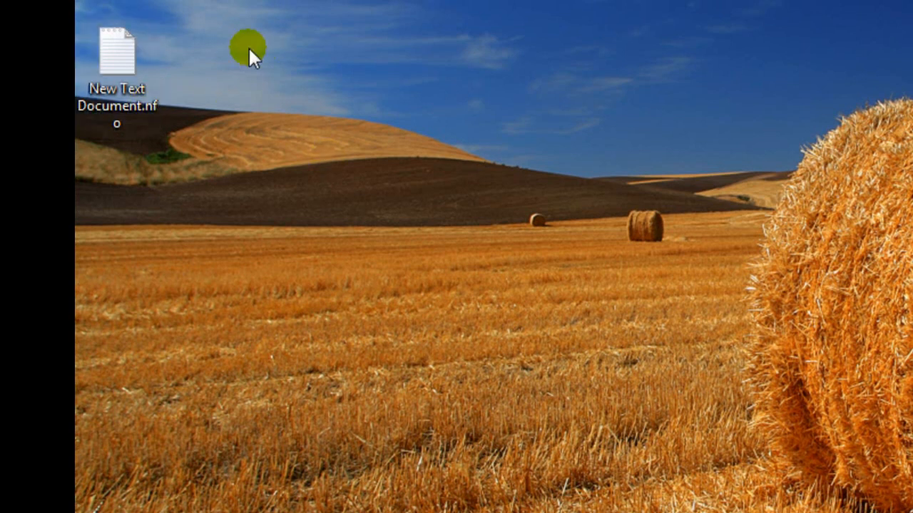
click(116, 50)
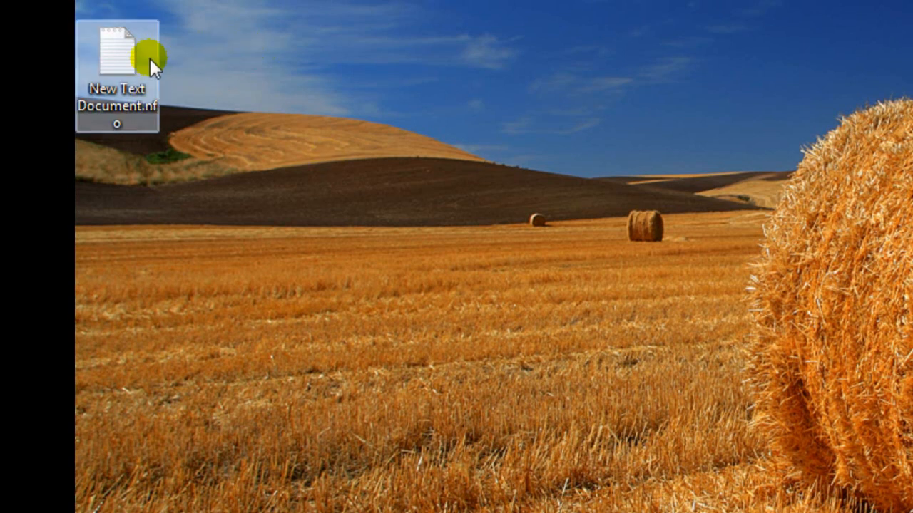
click(305, 95)
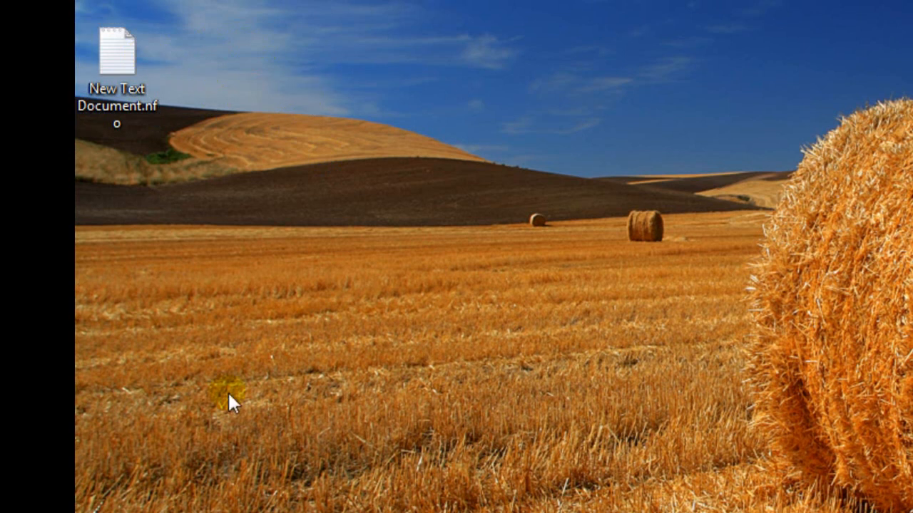
click(19, 497)
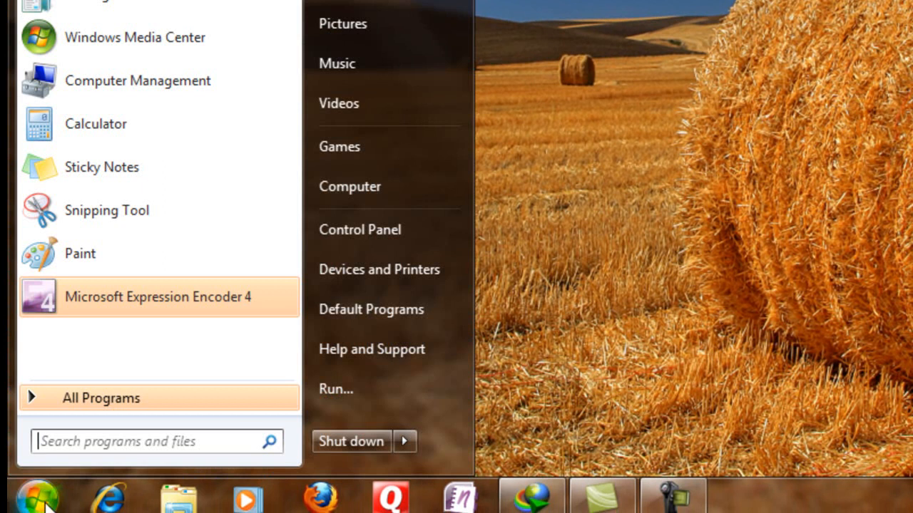
In Folder Options, uncheck 'Hide extensions for known file types', then apply and close
text(folder)
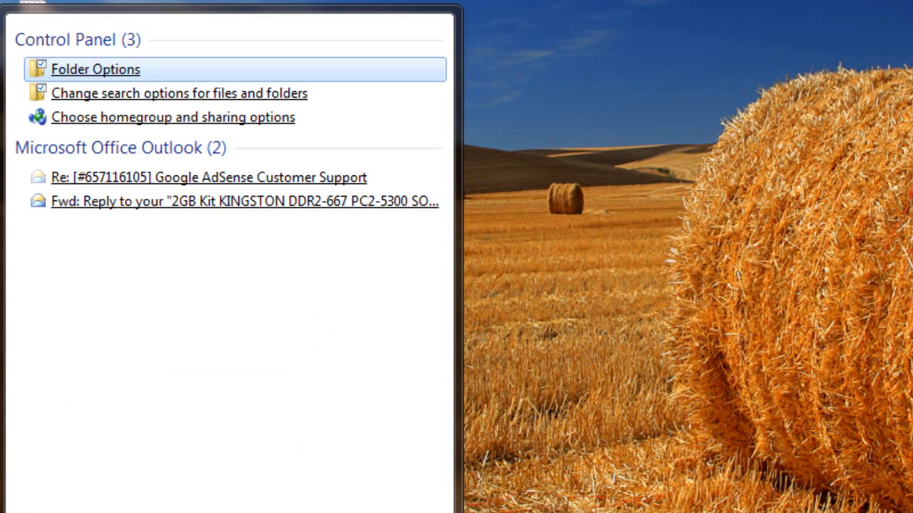
click(95, 69)
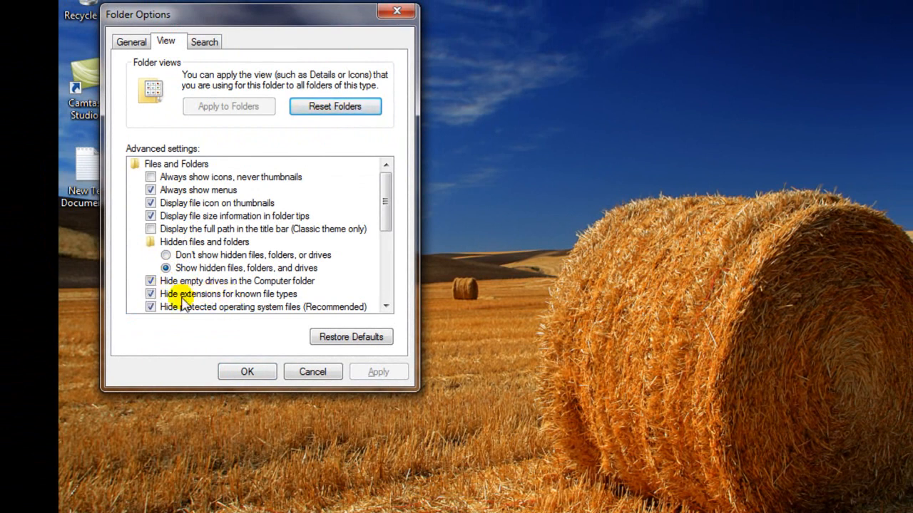
click(151, 294)
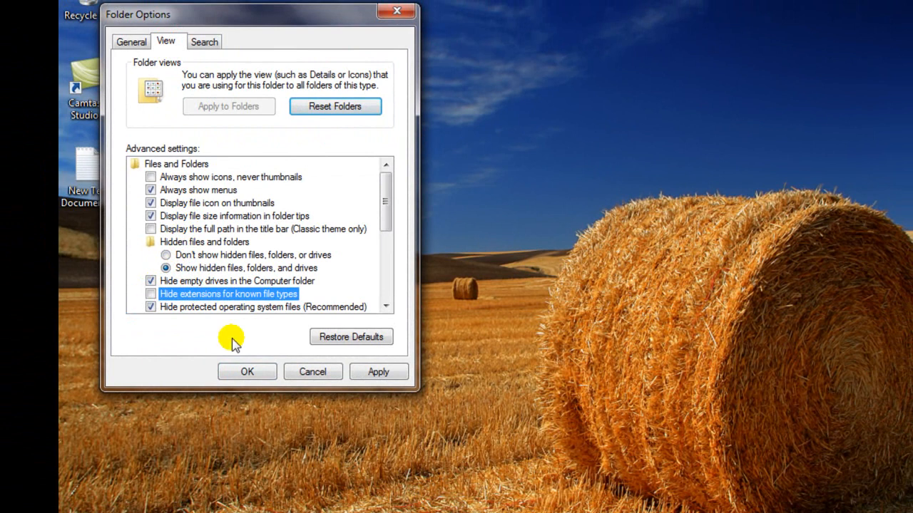
click(379, 371)
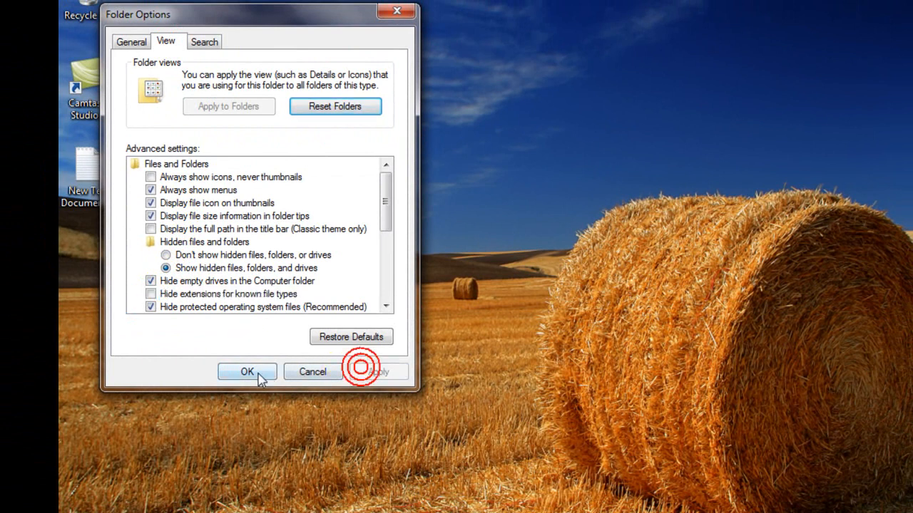
click(247, 371)
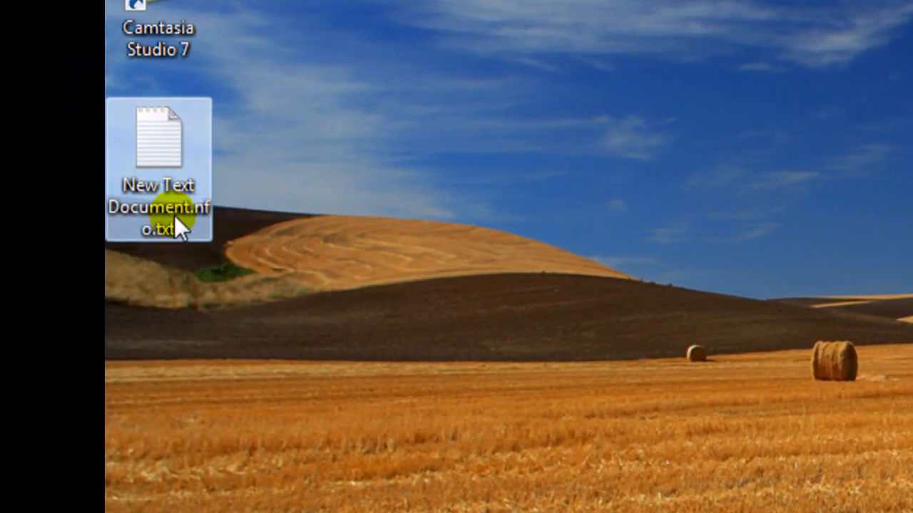
mouse_move(167, 149)
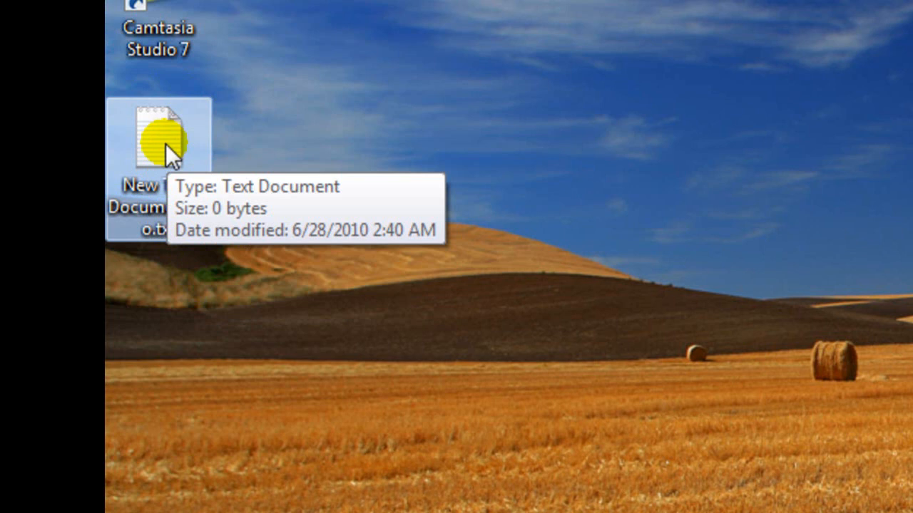
Rename the desktop file to 'New Text Document.docx' so it becomes a Word document
right_click(150, 142)
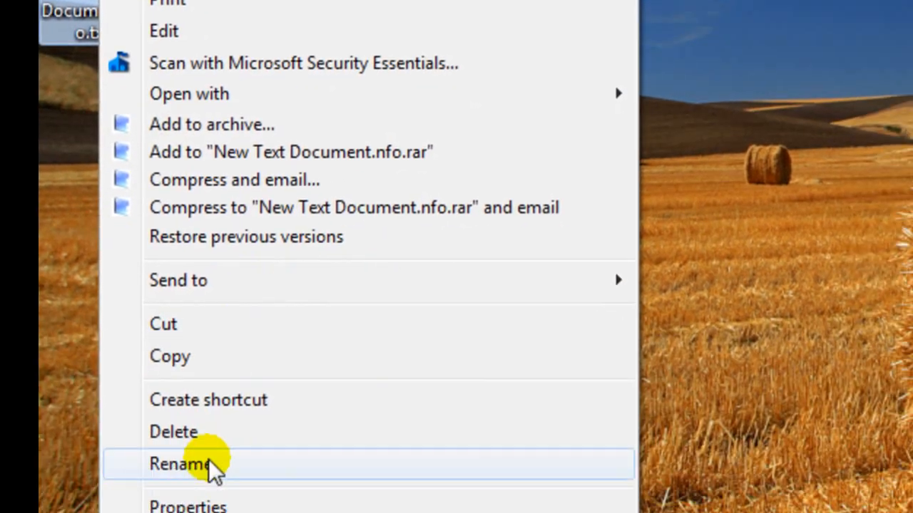
click(187, 463)
text(New Text Document.doc)
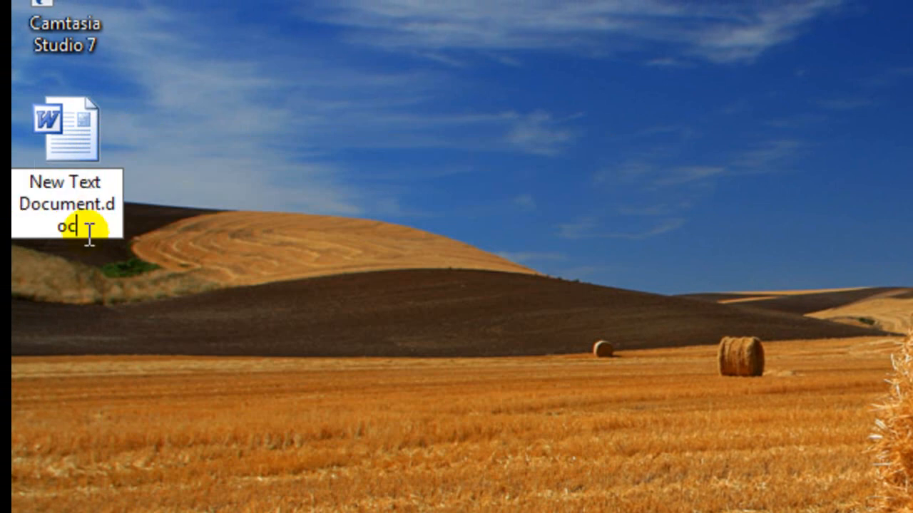
key(enter)
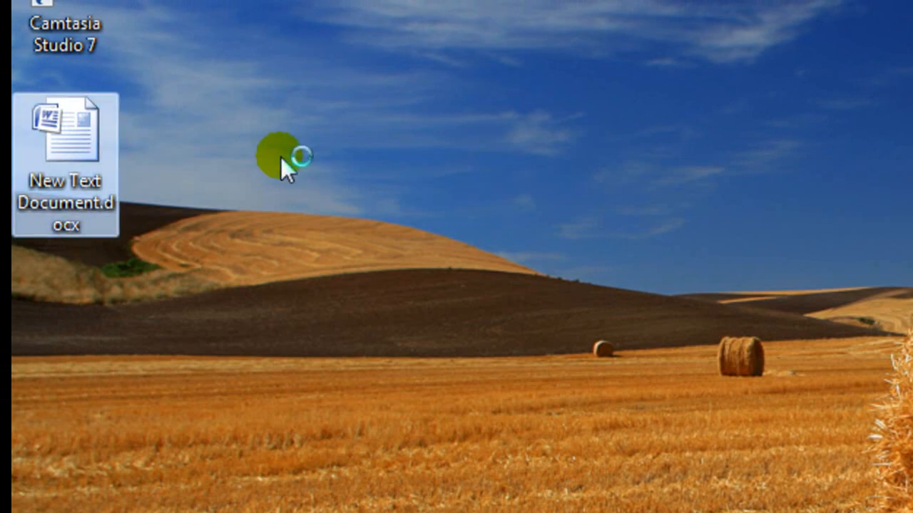
double_click(66, 135)
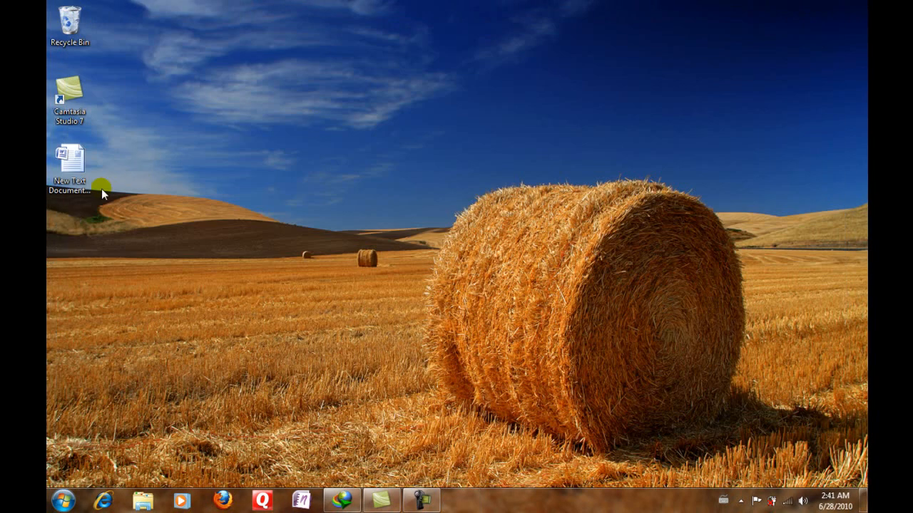
Rename the file to 'New Text Document.txt', accept the warning, then open and close it in Notepad
right_click(69, 172)
text(New Text Document.txt)
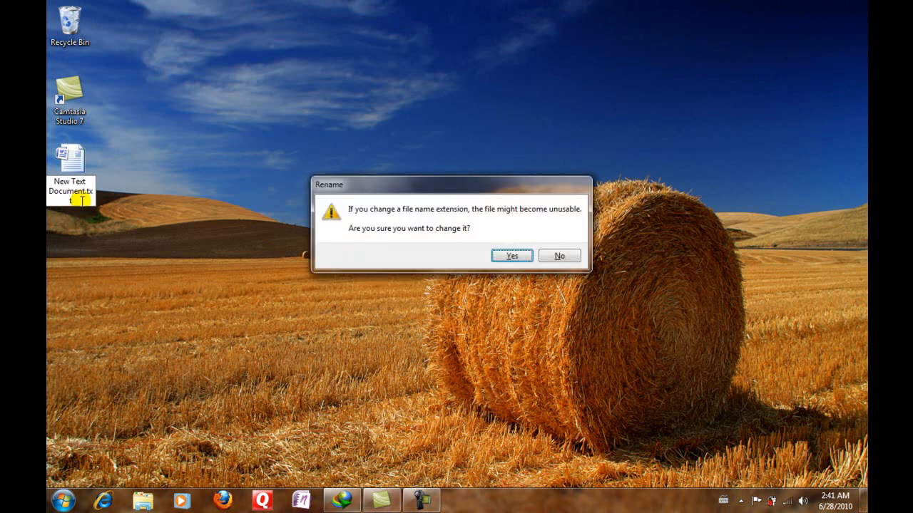
click(512, 255)
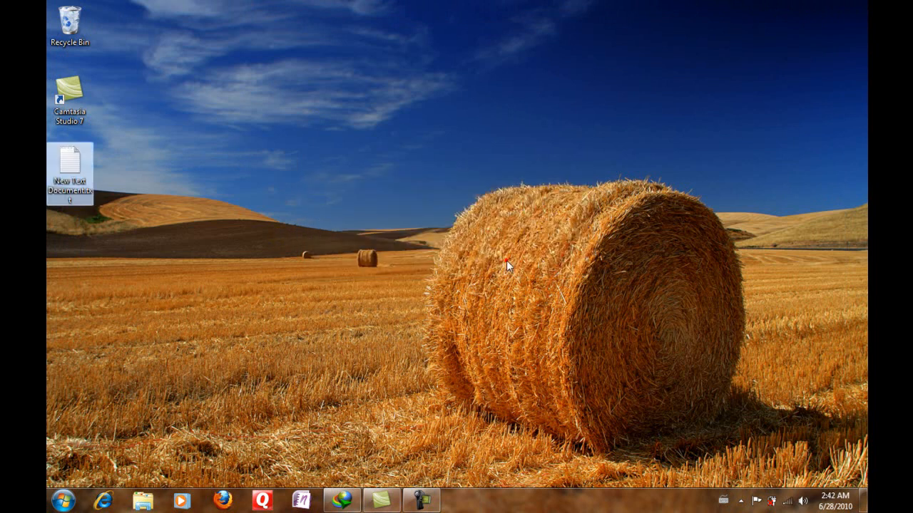
double_click(70, 169)
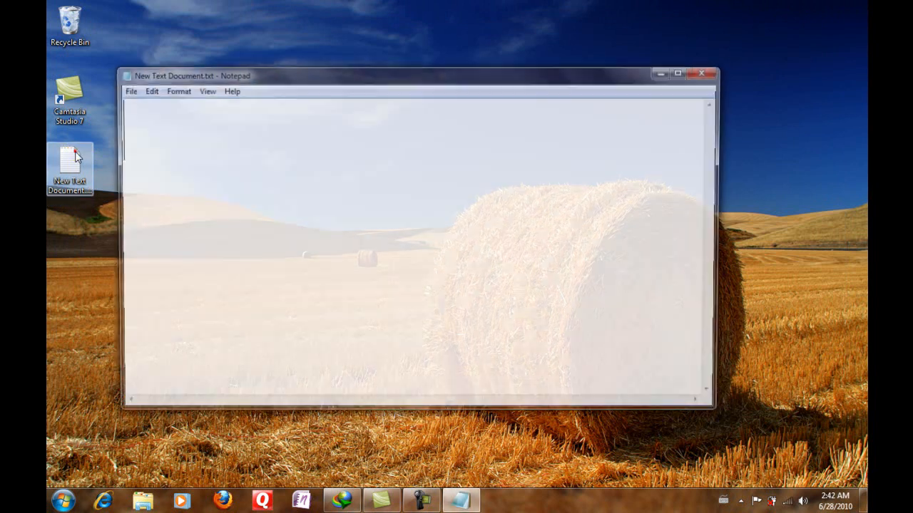
click(700, 73)
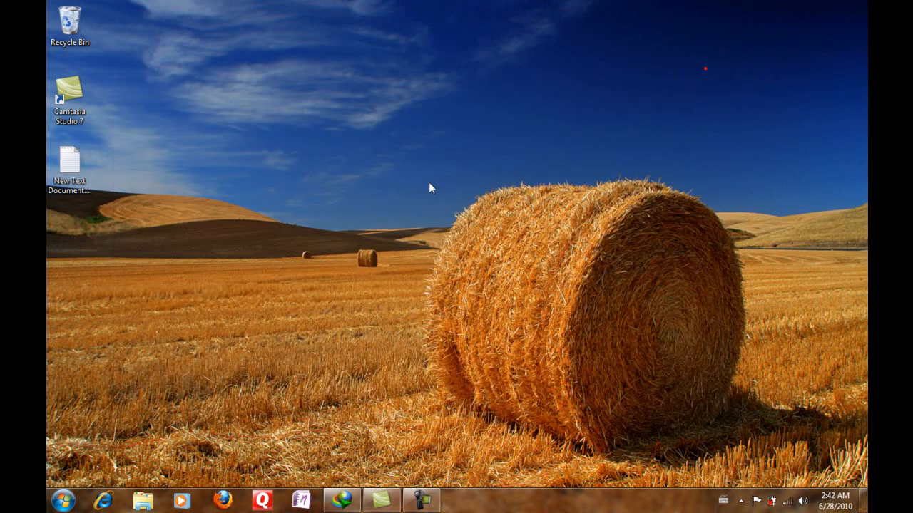
click(60, 499)
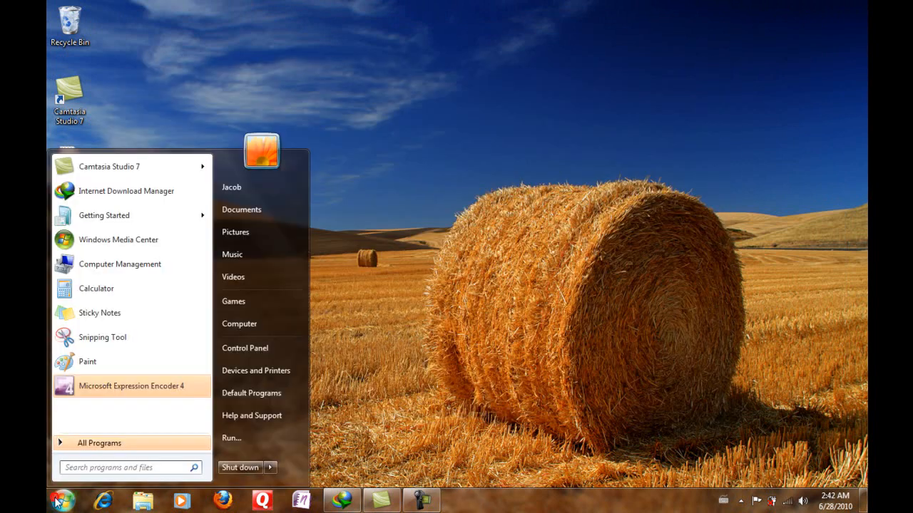
text(folder)
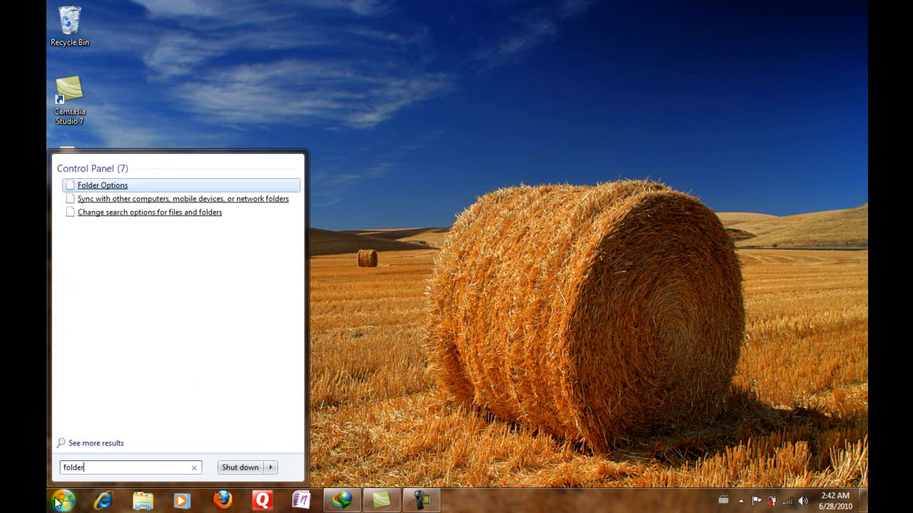
click(194, 468)
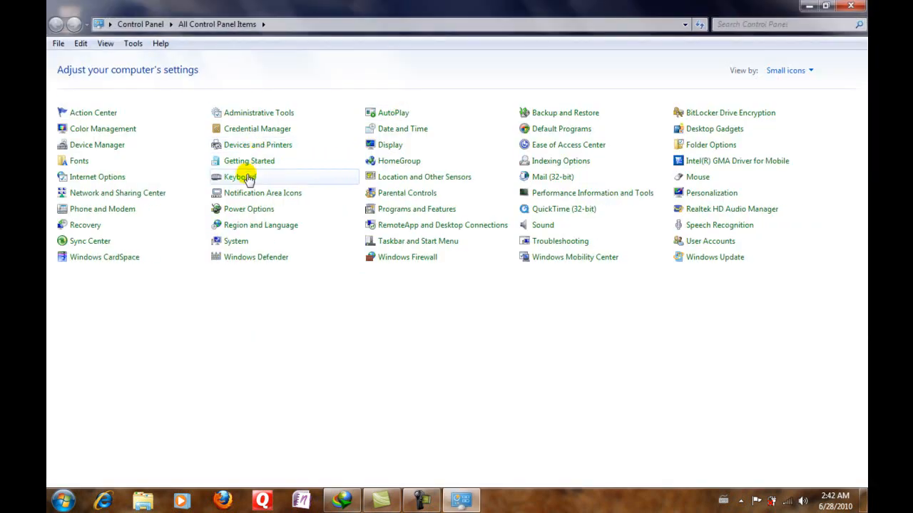
mouse_move(424, 177)
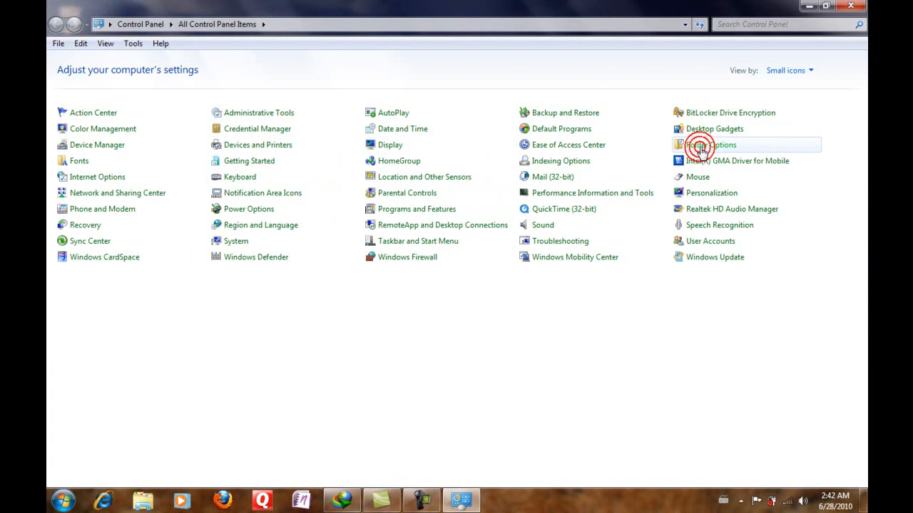
click(711, 145)
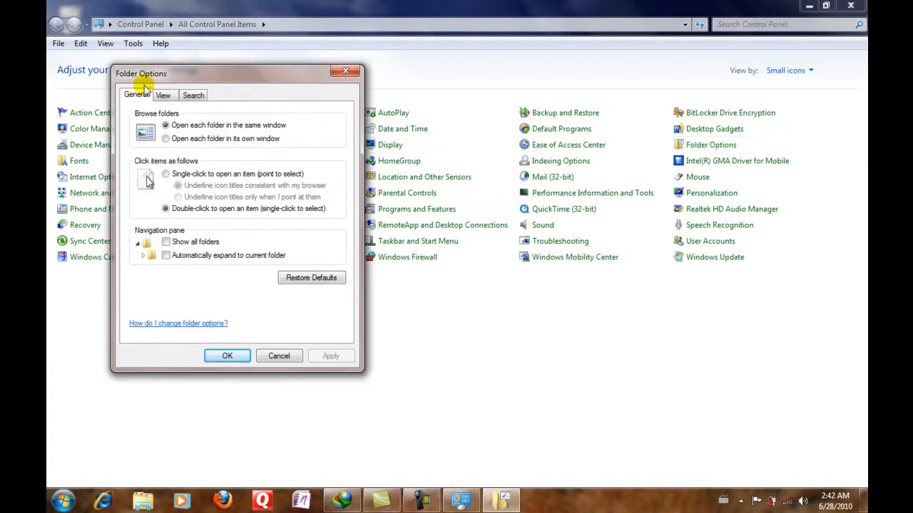
click(163, 94)
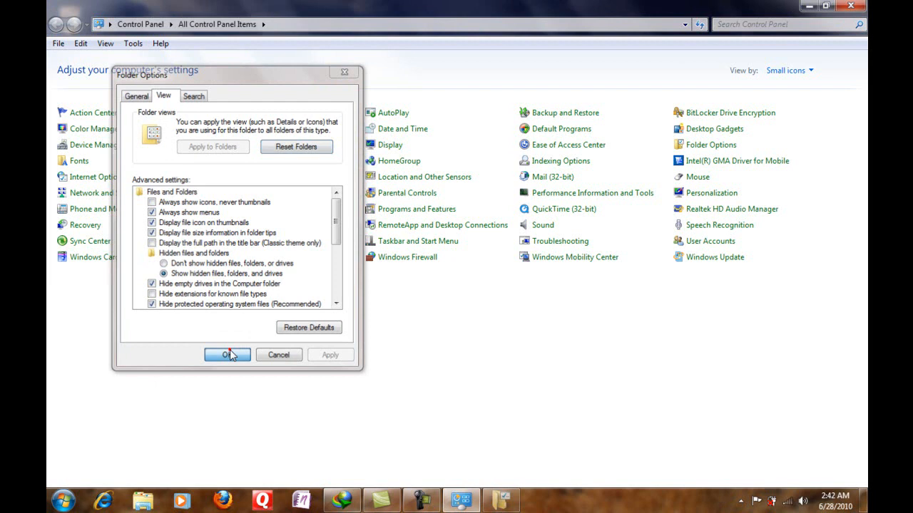
click(226, 355)
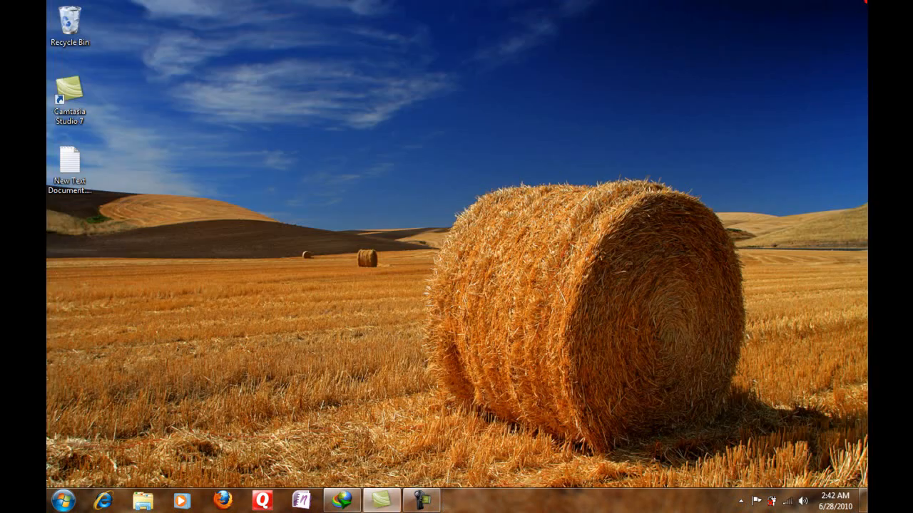
mouse_move(243, 285)
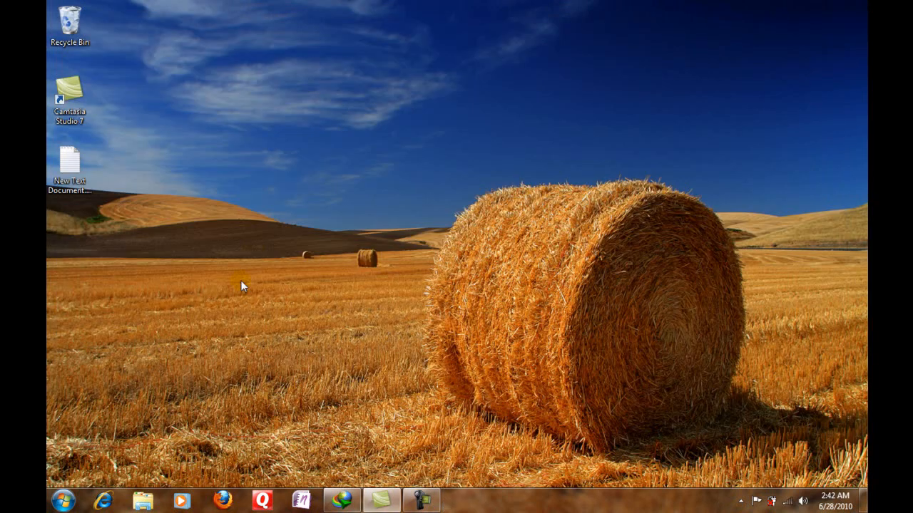